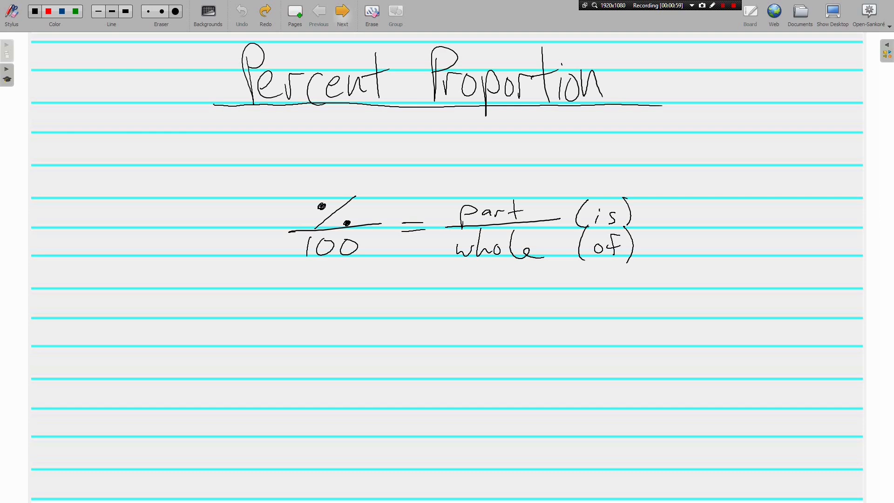
# On a new page, write 25 over 100 and set 176 as the denominator of the other fraction.
pyautogui.click(342, 11)
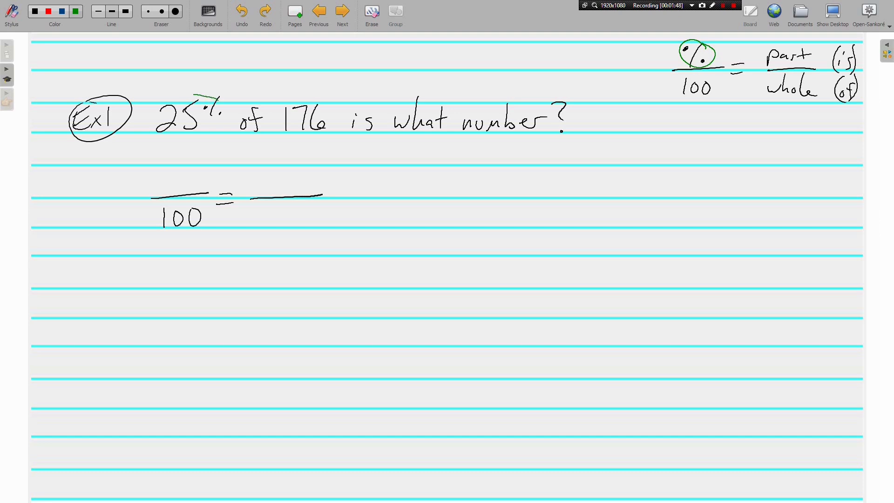
pyautogui.moveTo(159, 92); pyautogui.dragTo(214, 131)
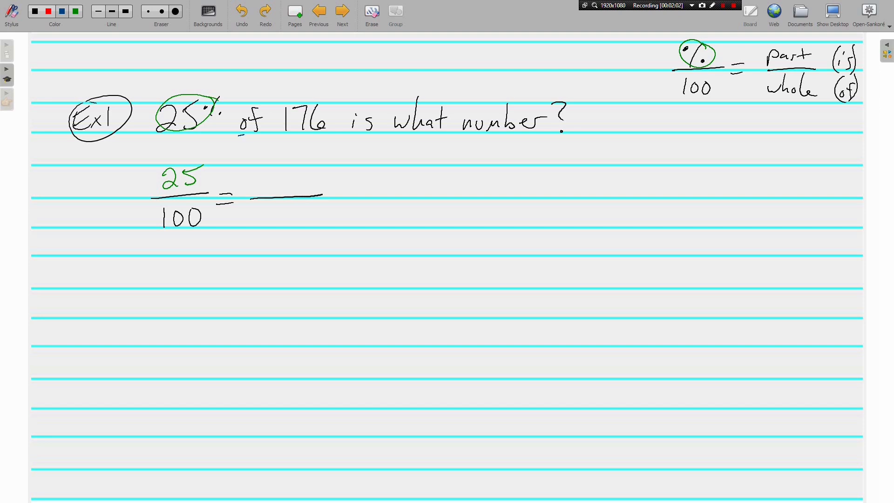
pyautogui.moveTo(243, 135); pyautogui.dragTo(332, 137)
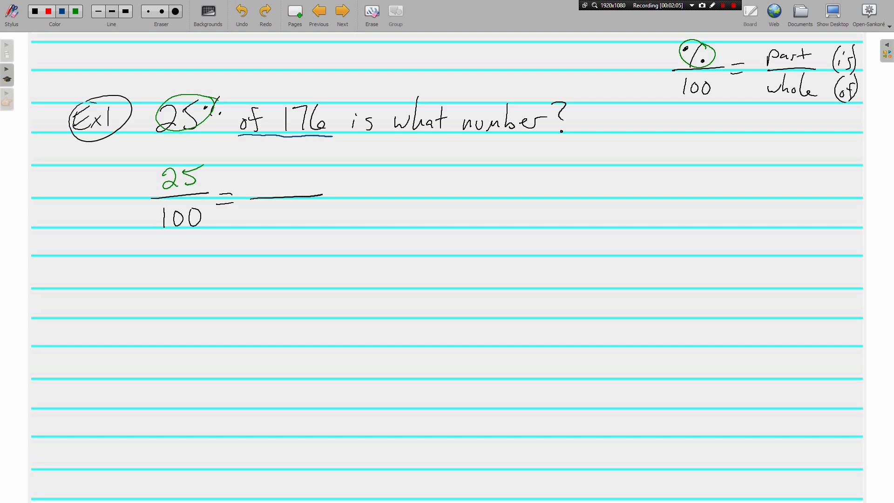
pyautogui.moveTo(268, 205); pyautogui.dragTo(269, 222)
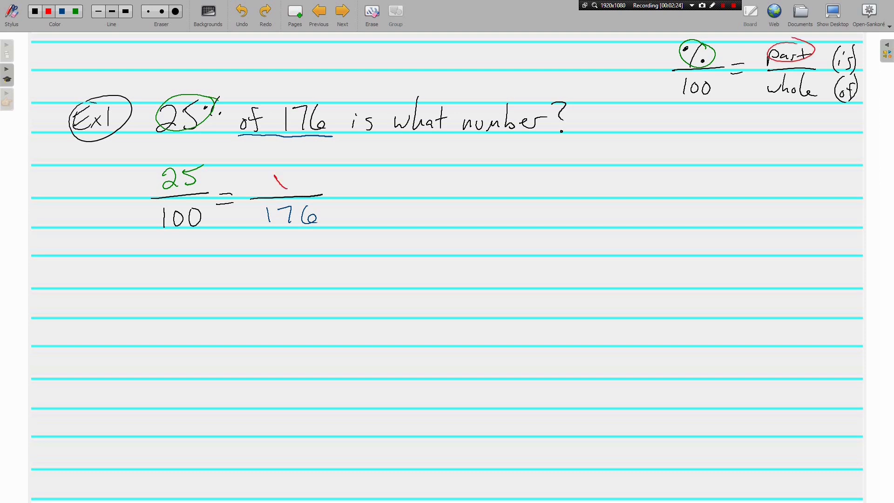
# Write x as the unknown numerator over 176, solving to x = 44, then move on.
pyautogui.moveTo(285, 177); pyautogui.dragTo(274, 191)
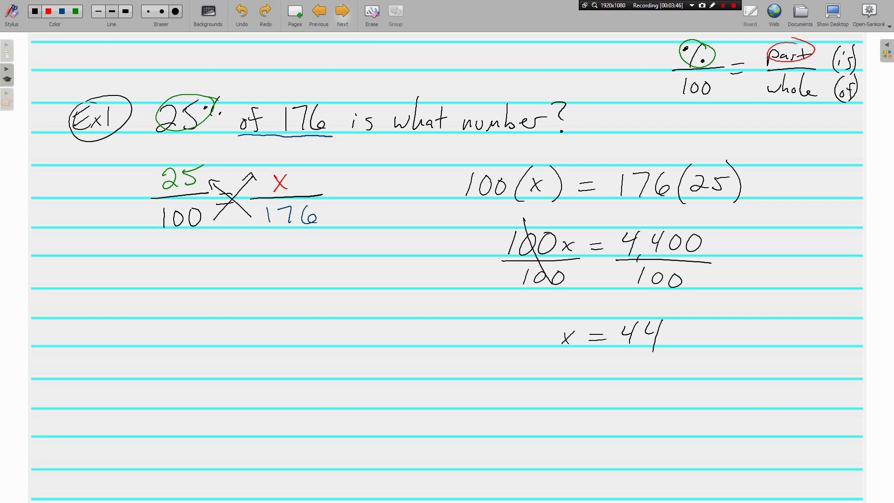
pyautogui.click(342, 12)
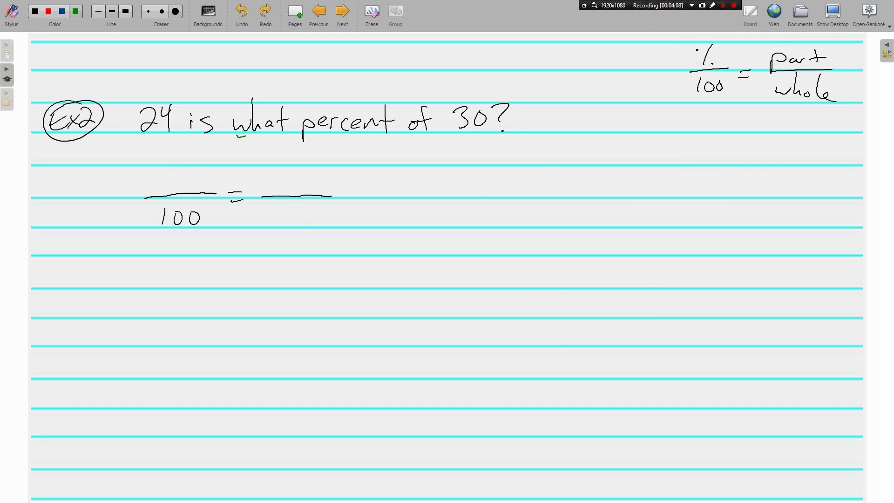
# Underline 'what percent' and 30 in the question to set up x/100 = 24/30.
pyautogui.moveTo(245, 135); pyautogui.dragTo(393, 137)
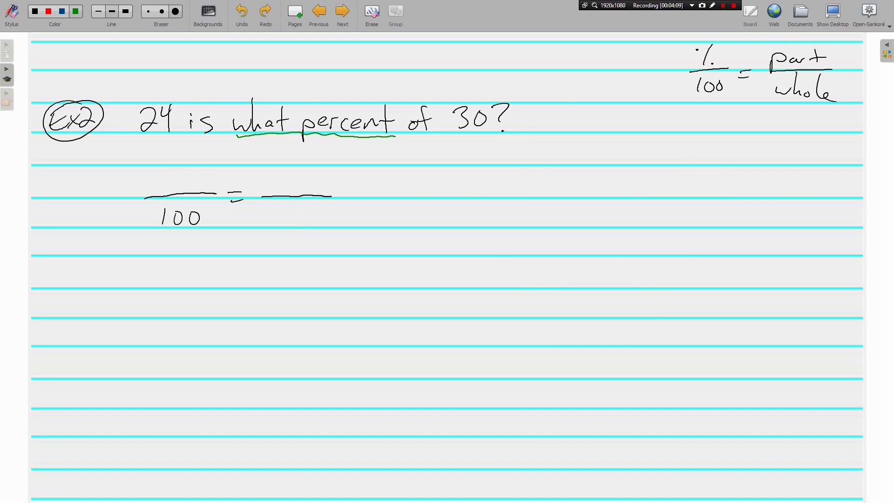
pyautogui.moveTo(174, 174); pyautogui.dragTo(188, 189)
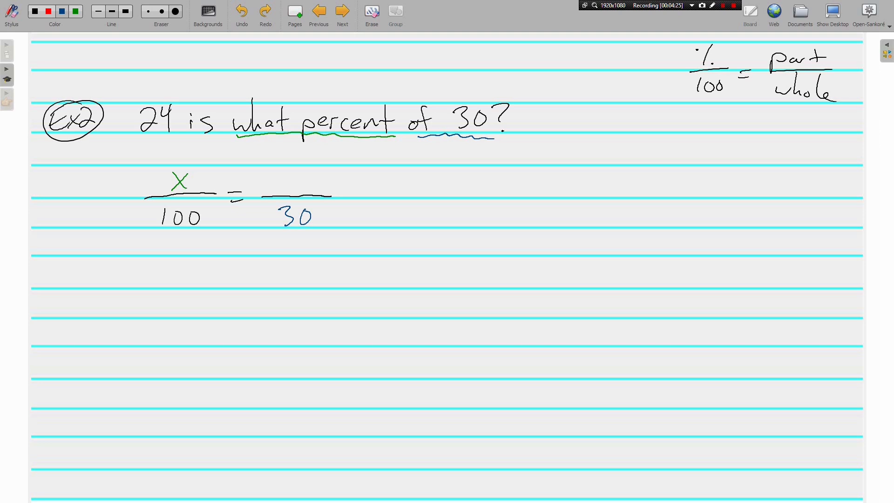
pyautogui.moveTo(145, 135); pyautogui.dragTo(223, 133)
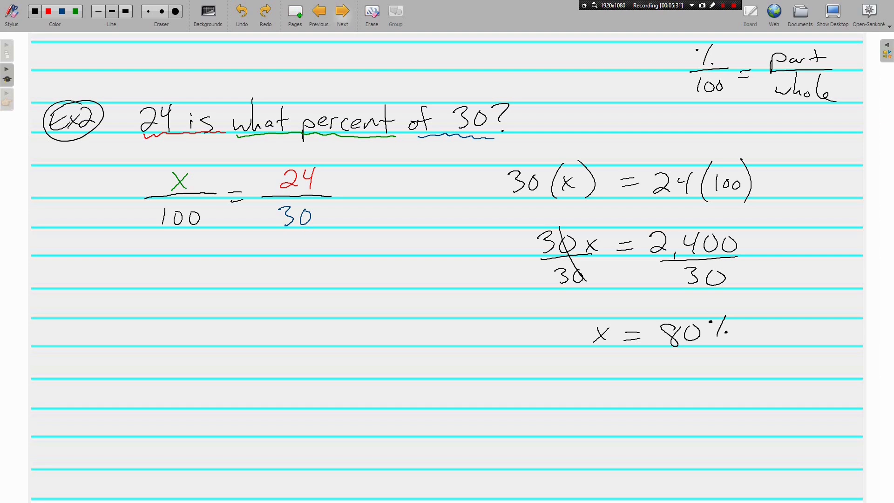
# On the Example 3 page, underline 'what percent' in green.
pyautogui.click(341, 11)
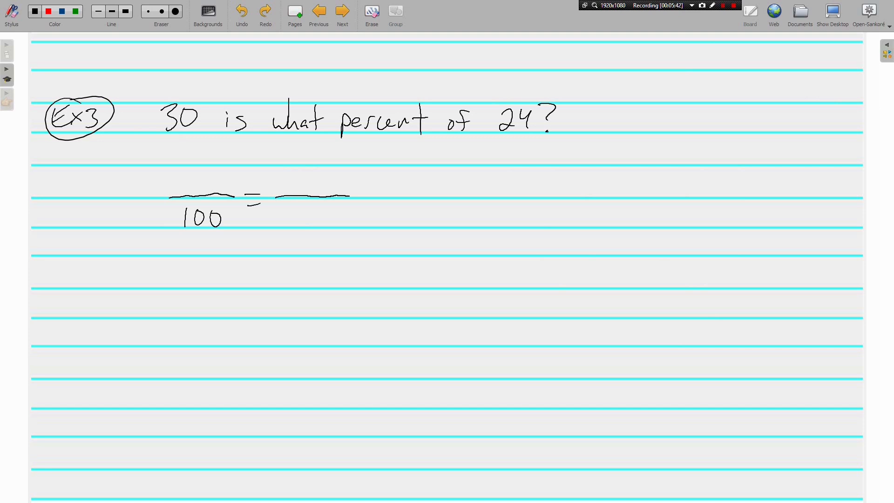
pyautogui.moveTo(277, 134); pyautogui.dragTo(368, 135)
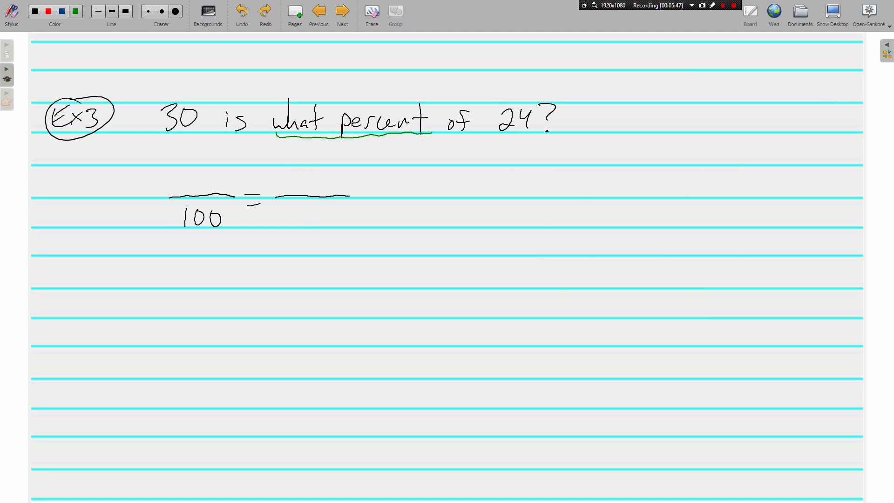
pyautogui.moveTo(194, 171)
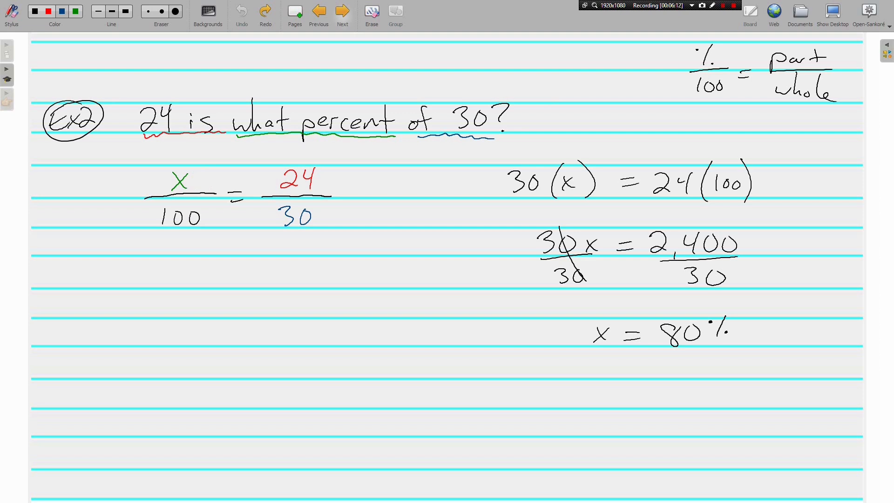
# Return to the Example 3 page showing x/100 = 30/24.
pyautogui.click(341, 11)
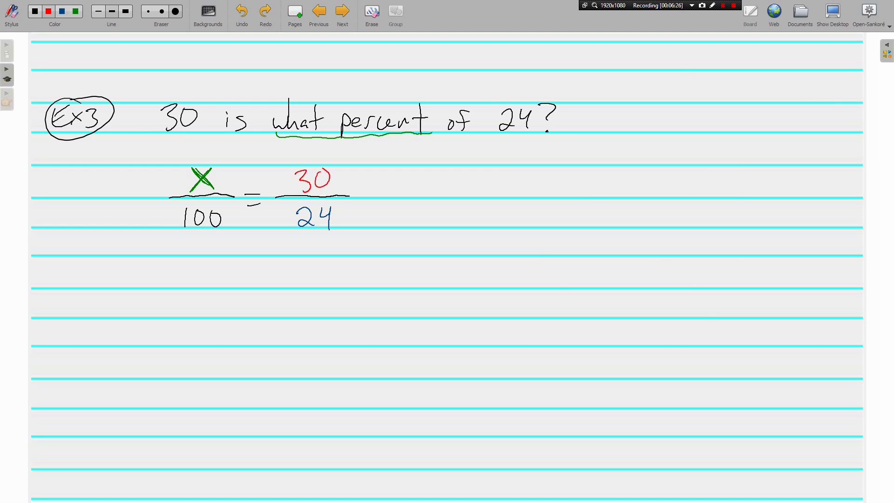
# Mark '30 is' in the question, solving 24(x) = 30(100) to x = 125%, then advance.
pyautogui.moveTo(167, 131); pyautogui.dragTo(251, 120)
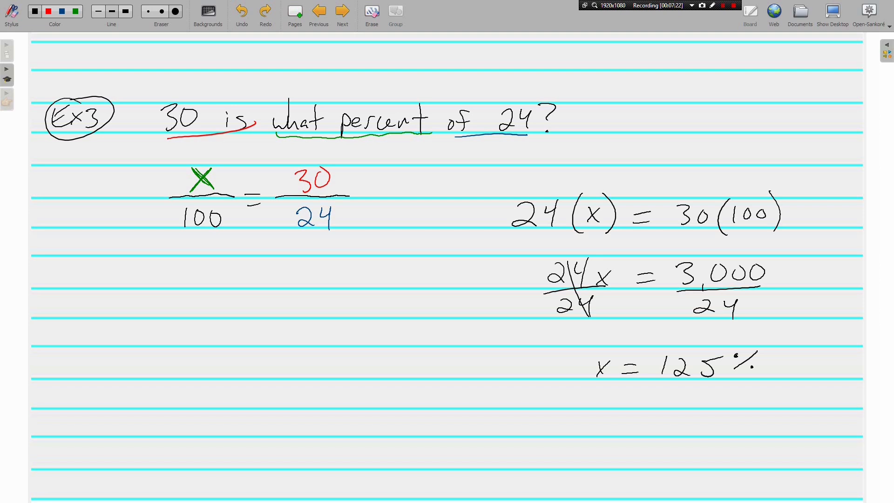
pyautogui.click(342, 11)
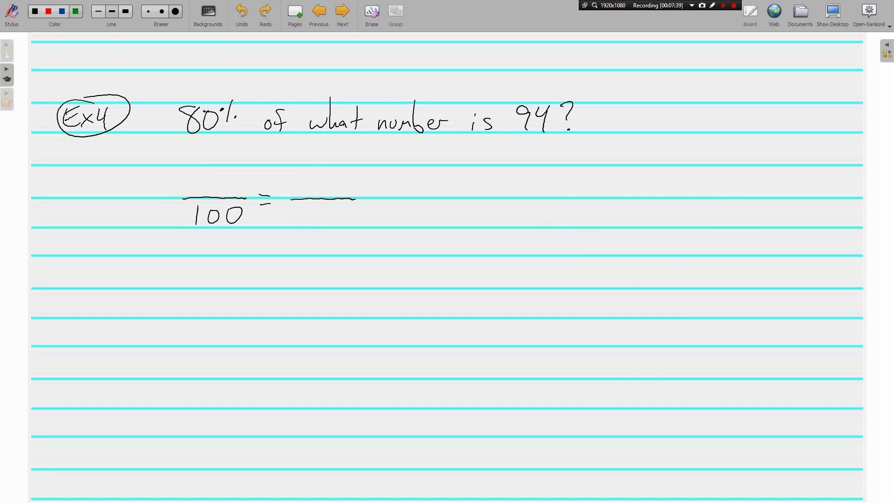
# Underline 80% in green in the Example 4 question.
pyautogui.moveTo(184, 139); pyautogui.dragTo(237, 131)
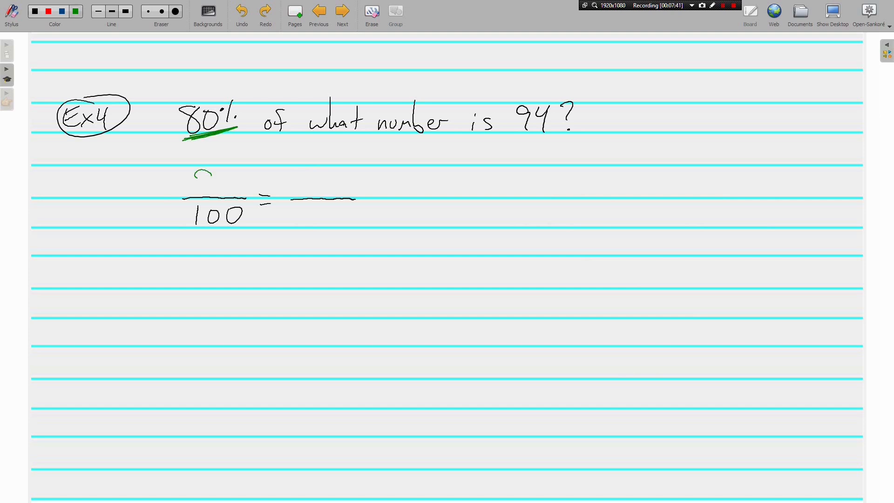